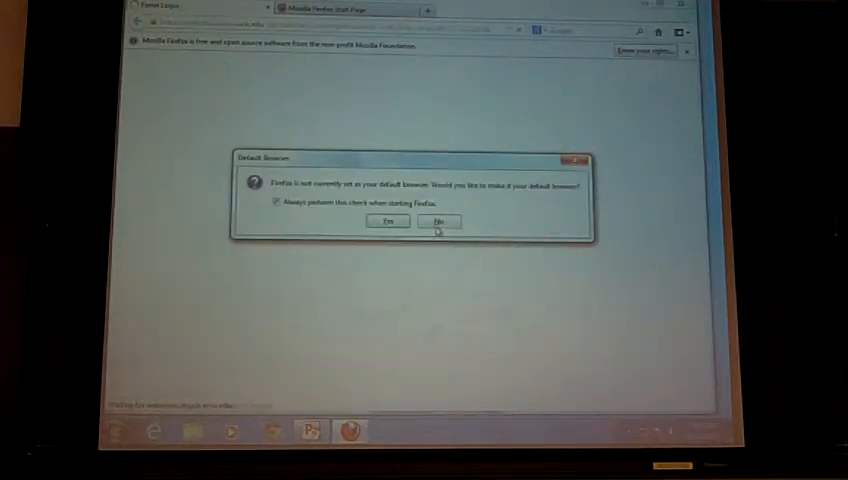
Decline the default-browser prompt and log in on the UCLA network page until User Authenticated shows
left_click(438, 220)
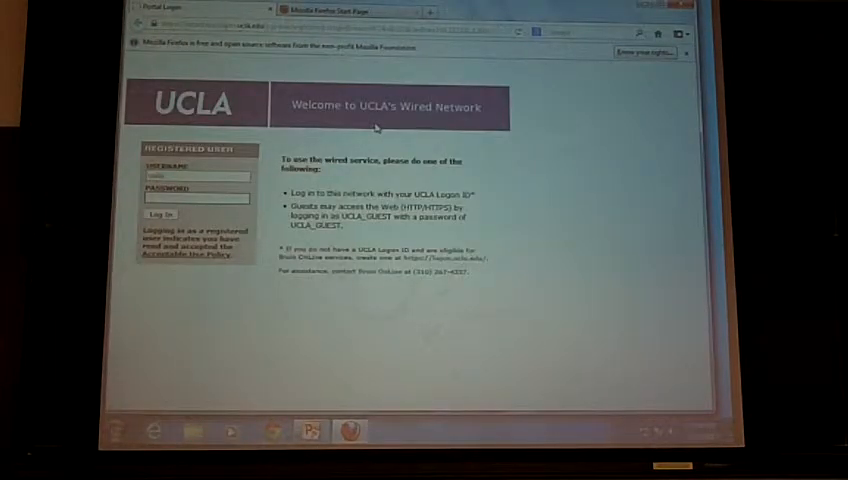
left_click(156, 214)
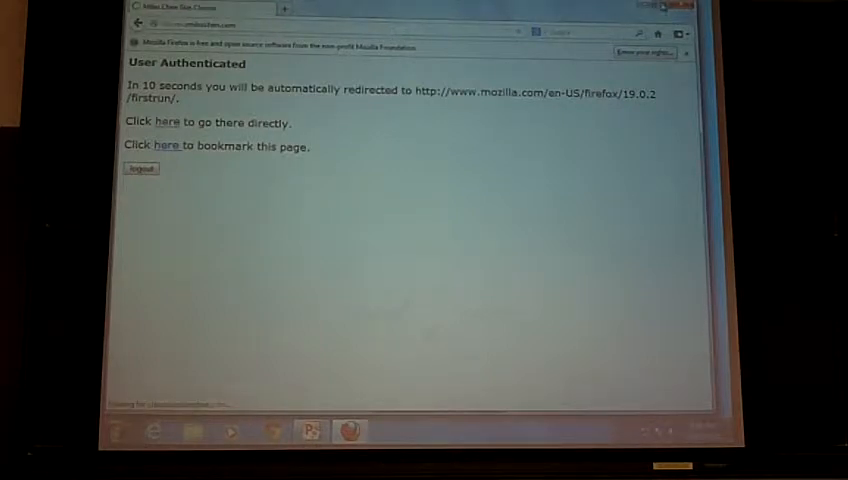
Go to the Miles Chen Stat Classes site and reach the 2013 Summer Statistics XL 13 course page
left_click(160, 122)
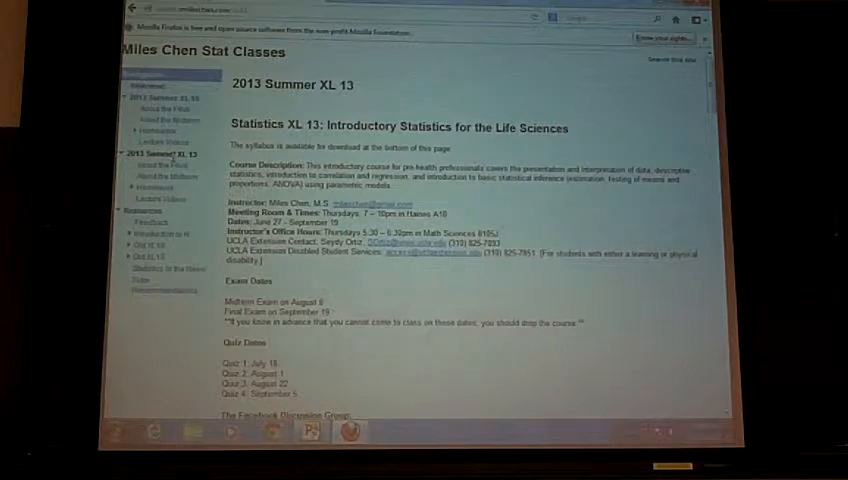
Scroll the syllabus to its course description, instructor details, and exam and quiz dates
scroll("down", 3)
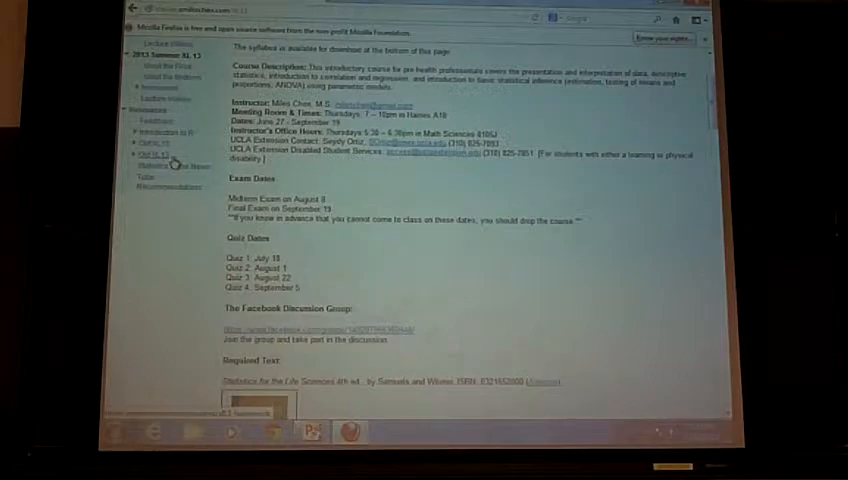
Scroll the syllabus down to the Calculator, Exams and Homework and Lab Assignments sections
scroll("down", 3)
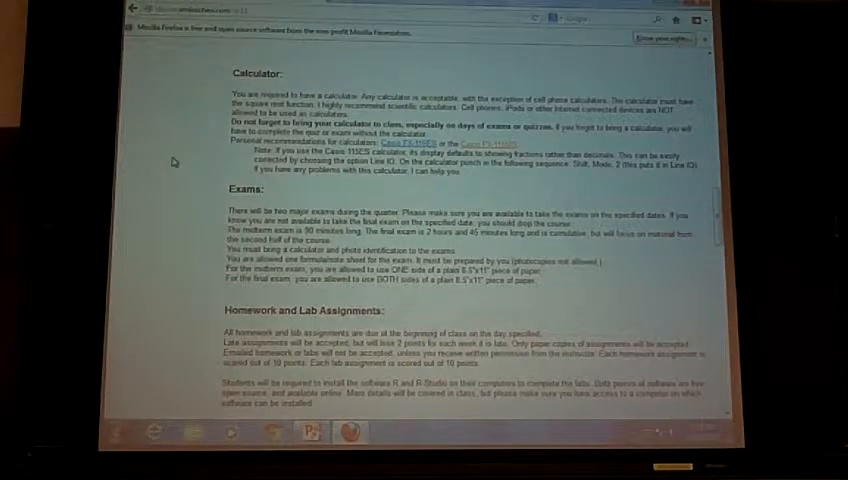
Scroll further down the syllabus to the Quizzes and Make-Up Policy sections
scroll("down", 3)
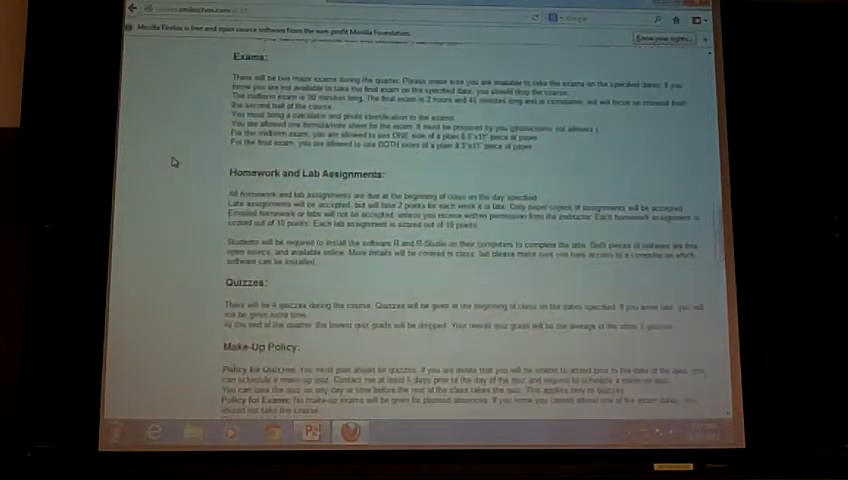
scroll("down", 3)
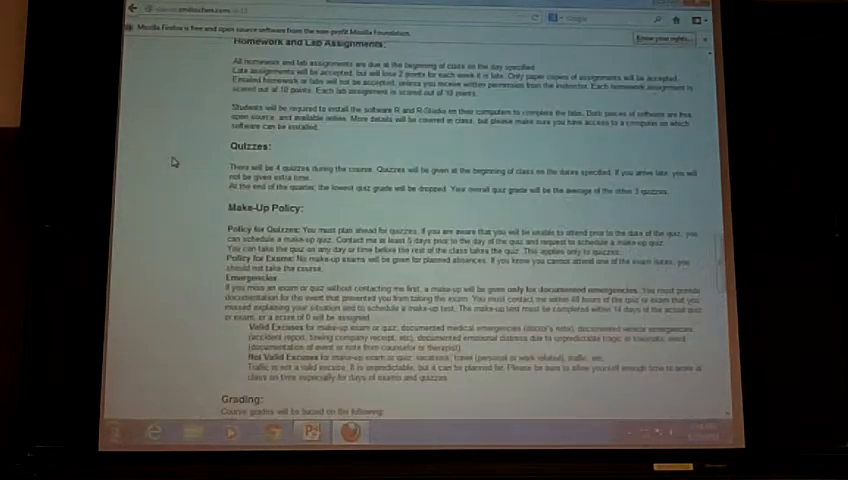
scroll("down", 3)
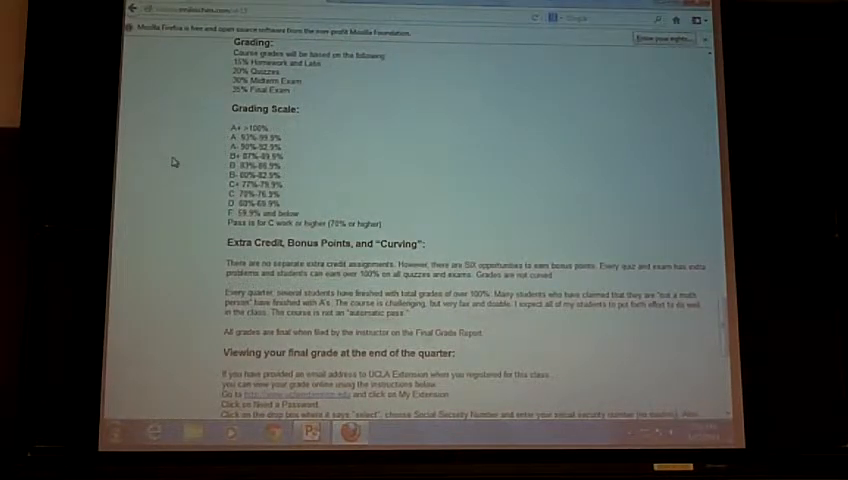
Scroll the course page down to the Grading, Grading Scale and Extra Credit sections
scroll("down", 3)
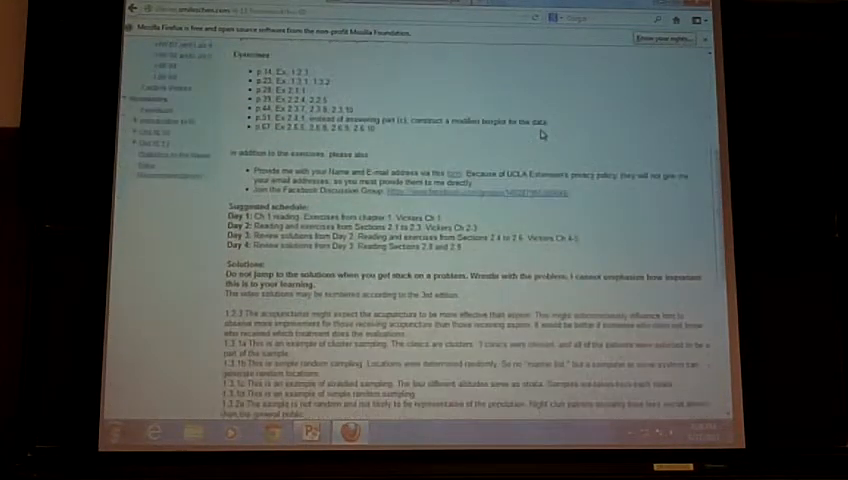
Scroll the homework page to its Exercises, Suggested schedule and Solutions sections
scroll("down", 3)
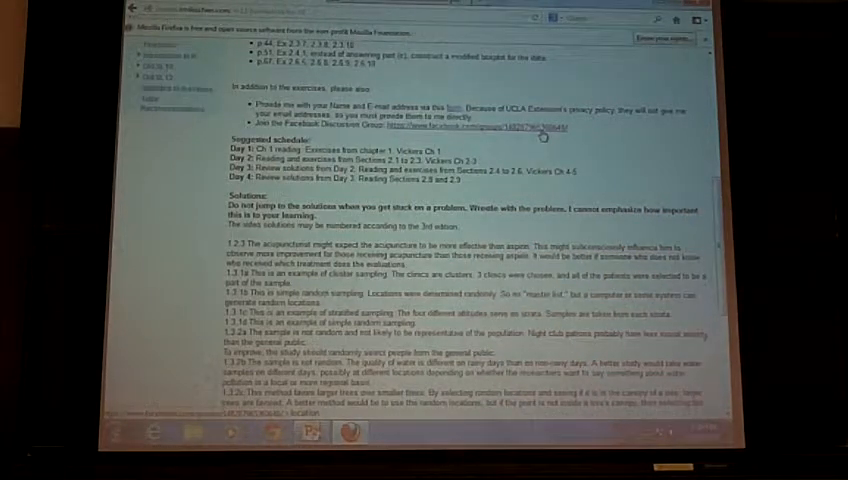
Scroll further into the homework solutions to the worked answers and their linked materials
scroll("down", 3)
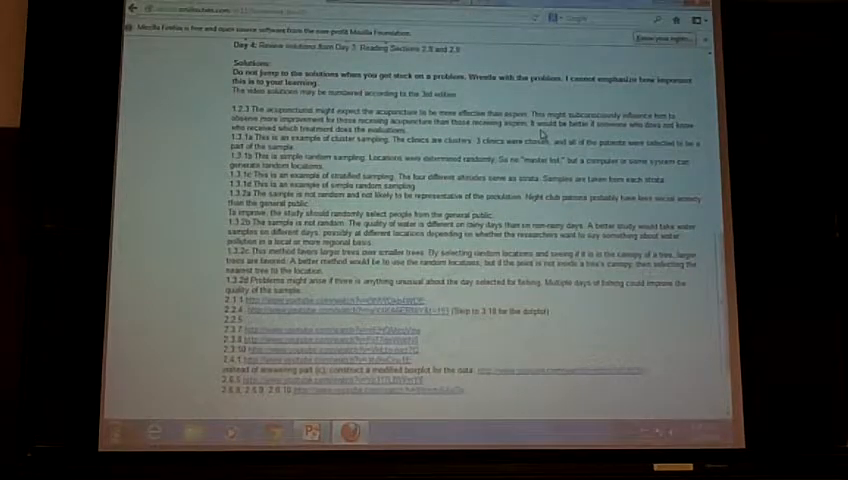